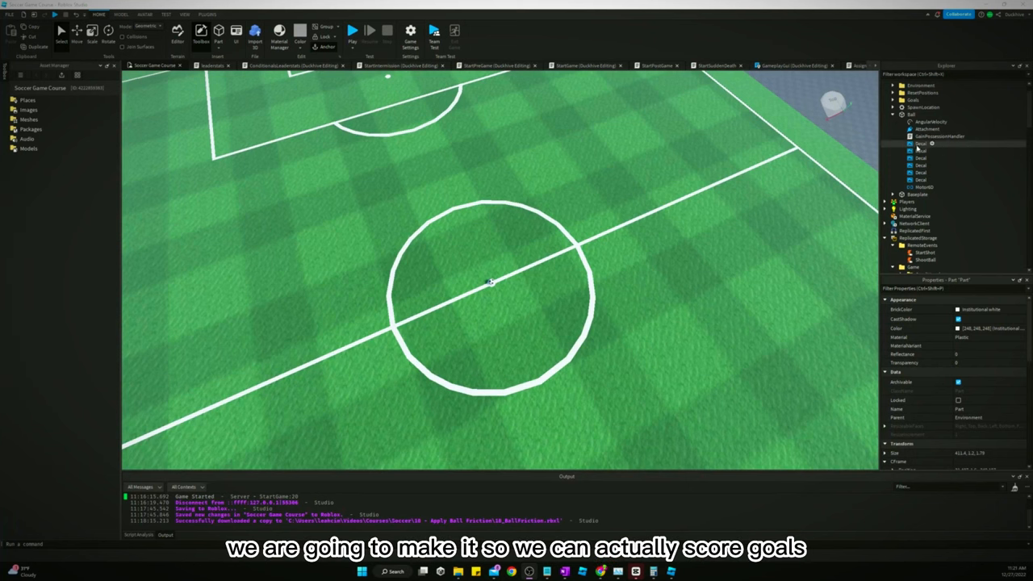
# Insert a new Script named GoalHandler into the Ball using its + button
pyautogui.click(892, 114)
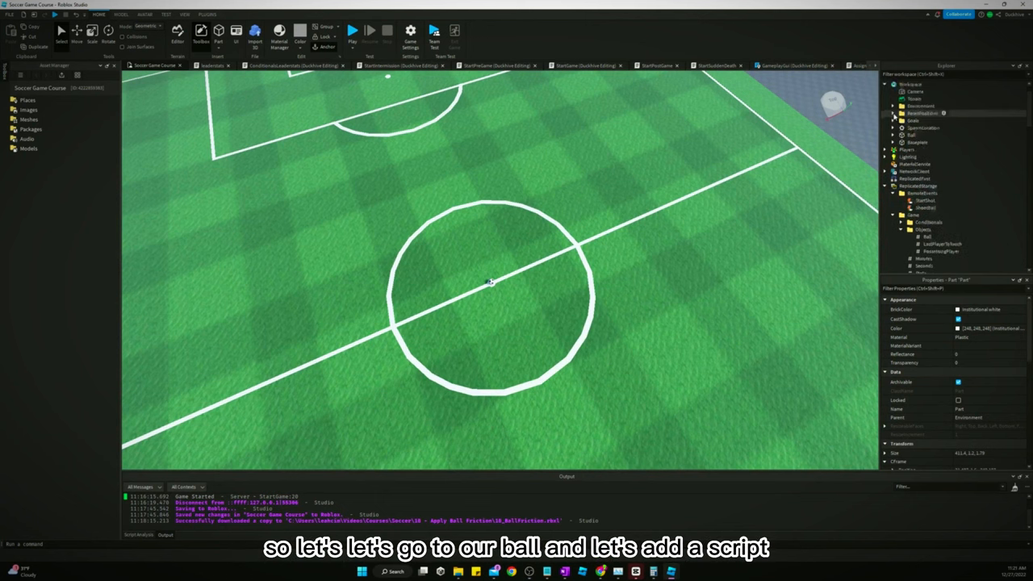
pyautogui.click(892, 135)
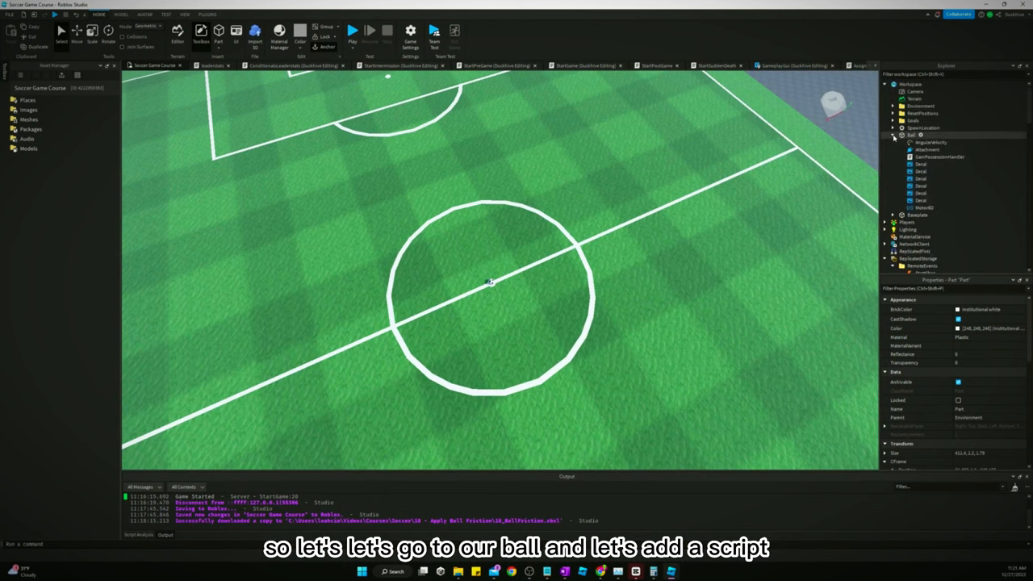
pyautogui.click(911, 135)
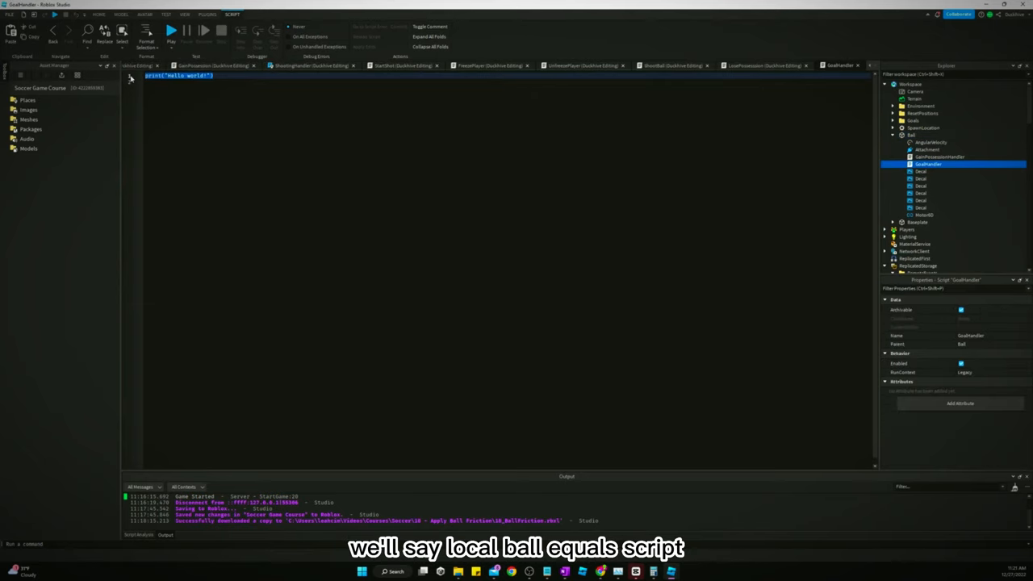
# Define ball and connect a ball.Touched function that checks the hit part
pyautogui.write('local ball = script.Parent')
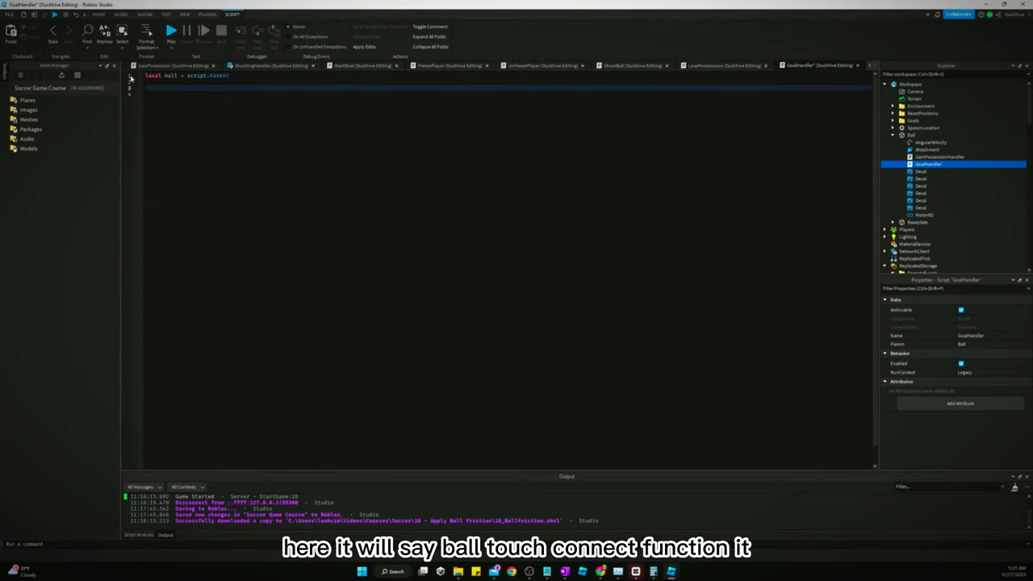
pyautogui.write('ball.Touched')
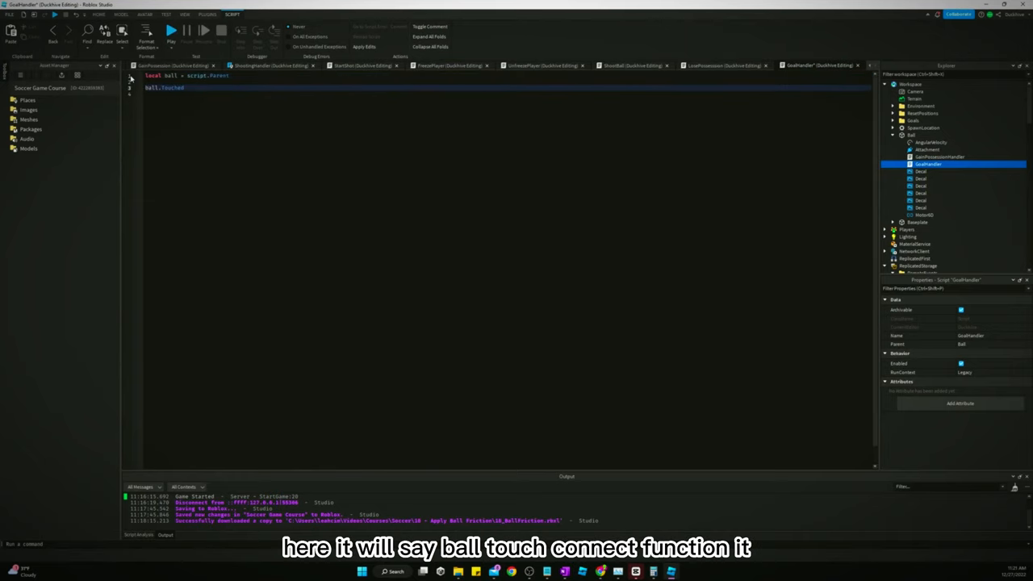
pyautogui.write(':Connect(function)')
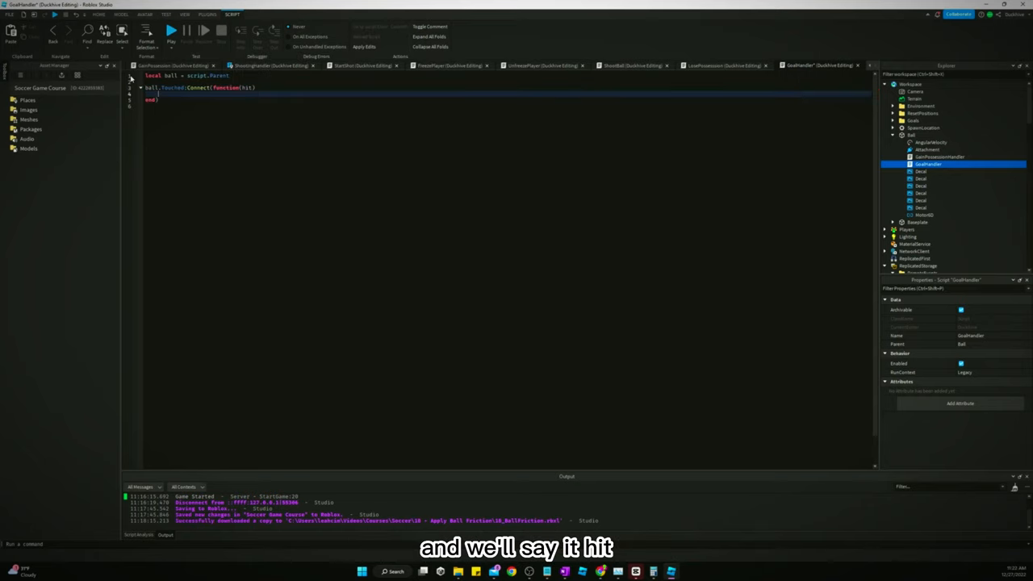
pyautogui.write('if hit')
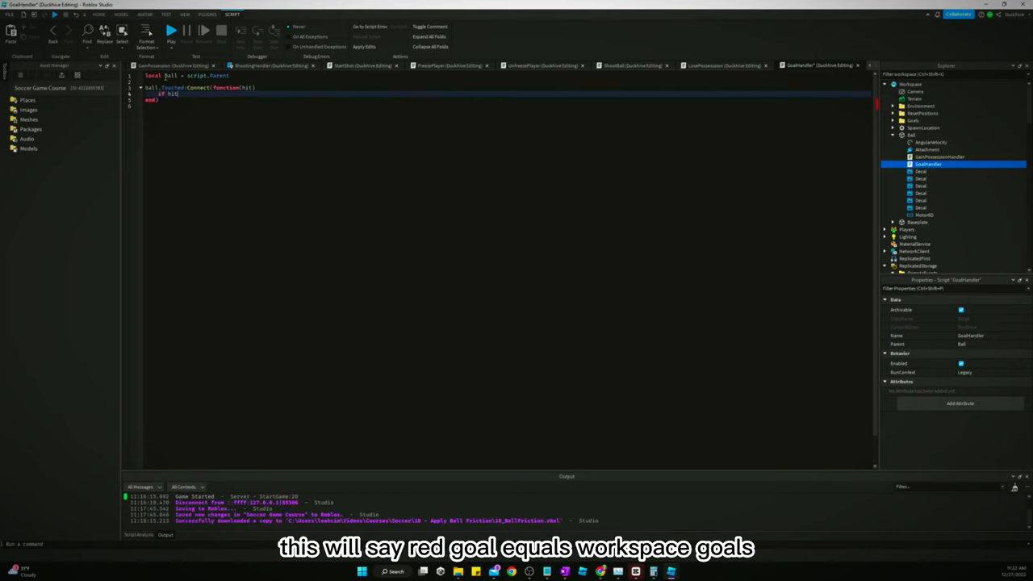
# Define redGoal from workspace.Goals.RedGoal and add if/elseif checks for redGoal and blueGoal
pyautogui.write('local redGoal = wo')
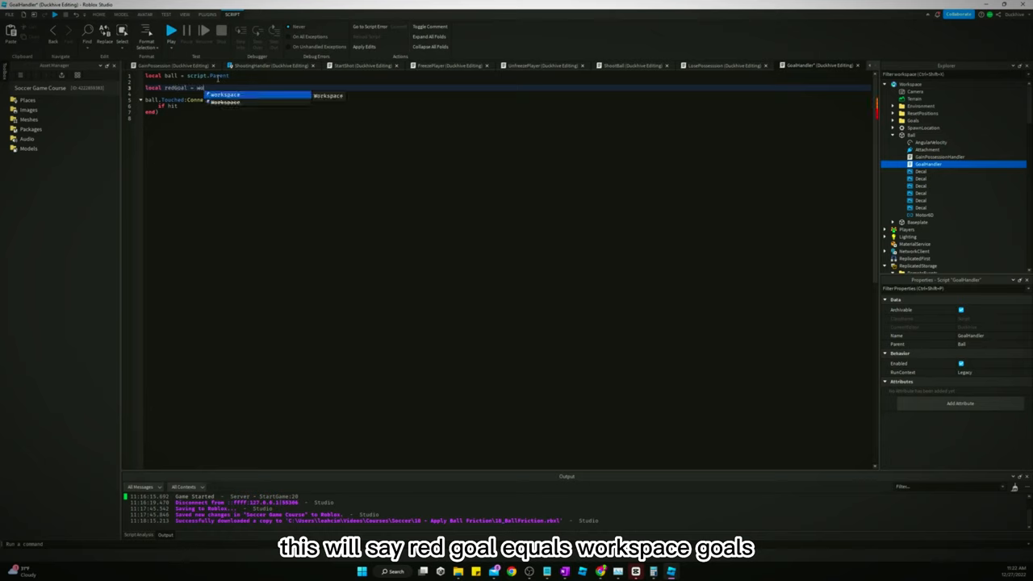
pyautogui.write('workspace.Goals')
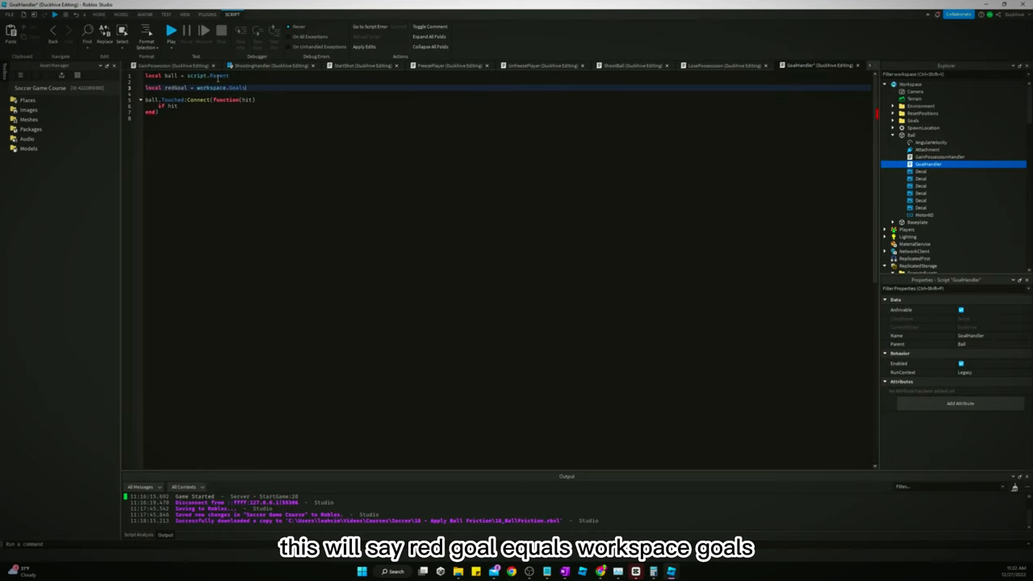
pyautogui.write('.RedGoal.Trigger')
pyautogui.write('local blueGoal = workspace.Goals.BlueGoal.Trigger')
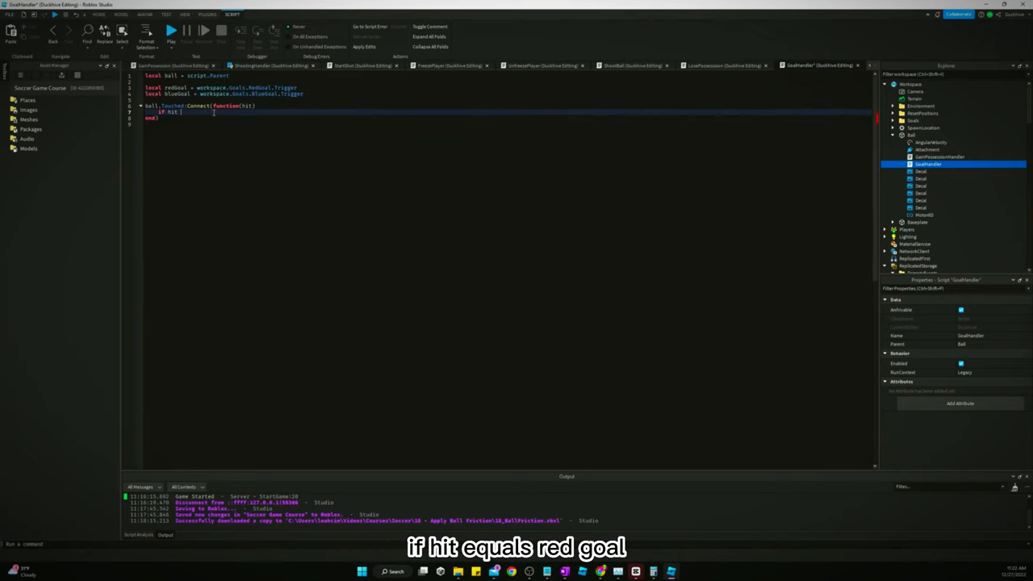
pyautogui.write('== redGoal')
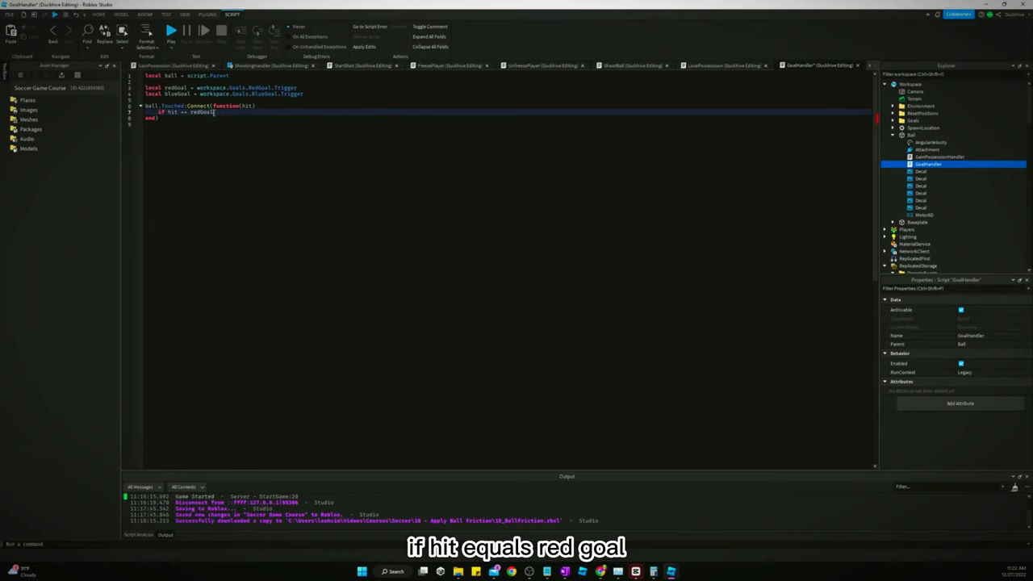
pyautogui.write('then')
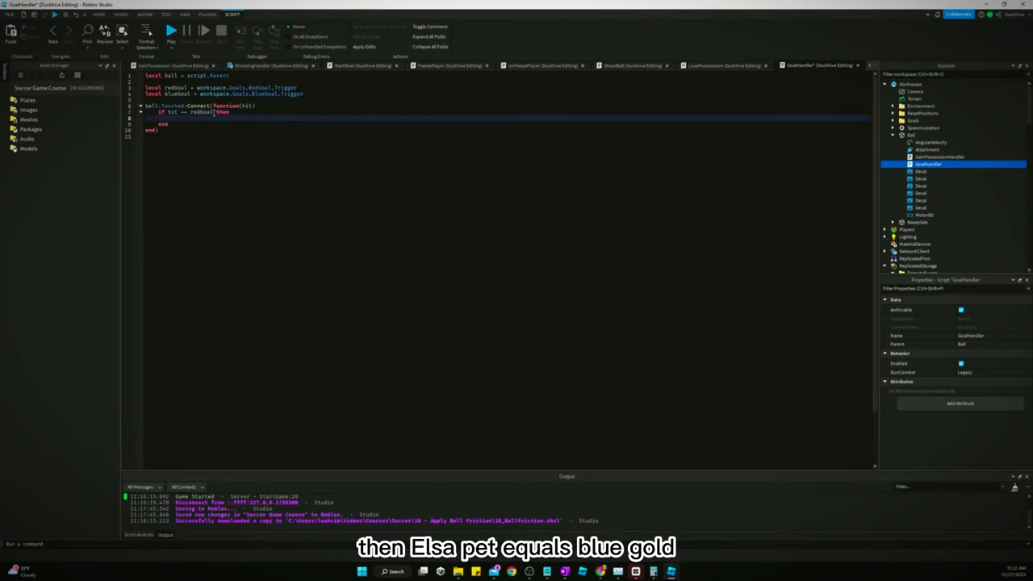
pyautogui.write('elseif hit =')
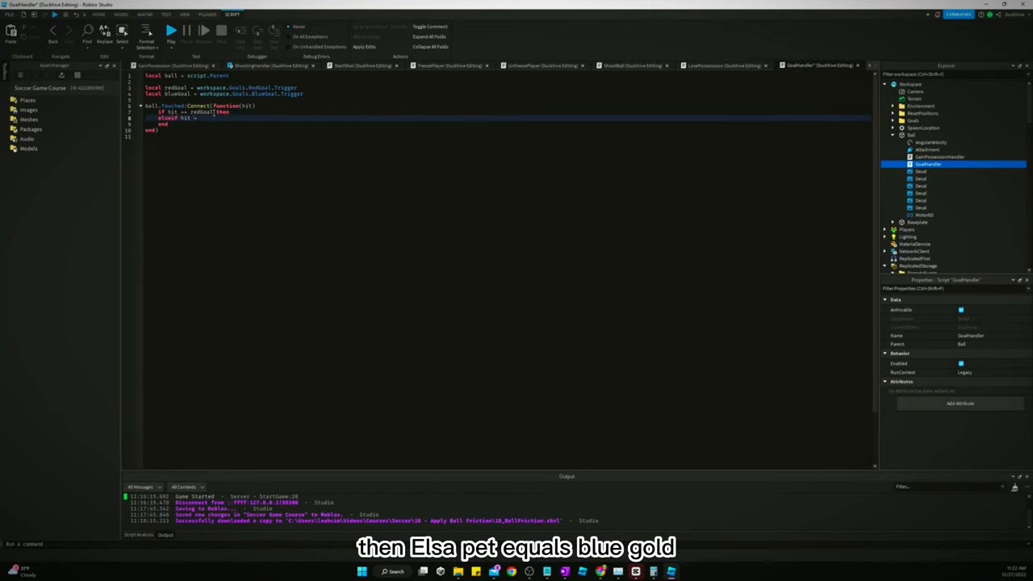
pyautogui.write('blueGoal then')
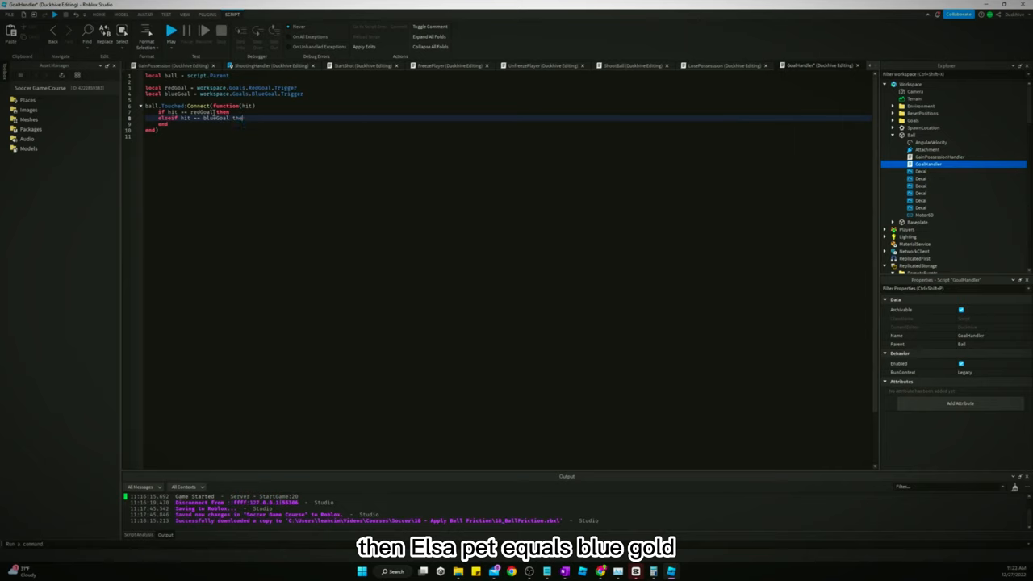
pyautogui.write('print')
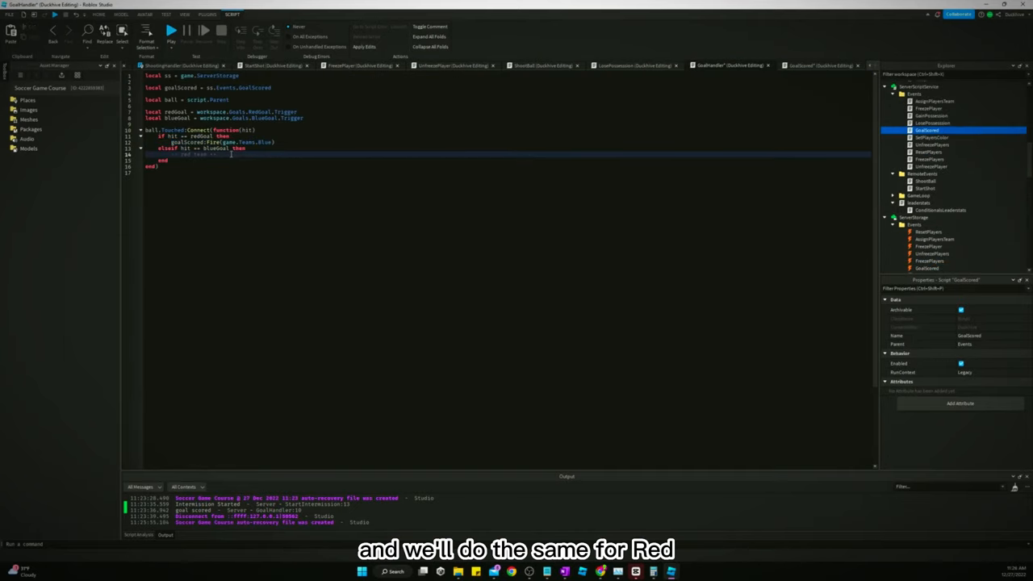
# Call goalScored:Fire(game.Teams.Red) in the blue-goal branch
pyautogui.write('goalScored:Fire(game.Teams.Red)')
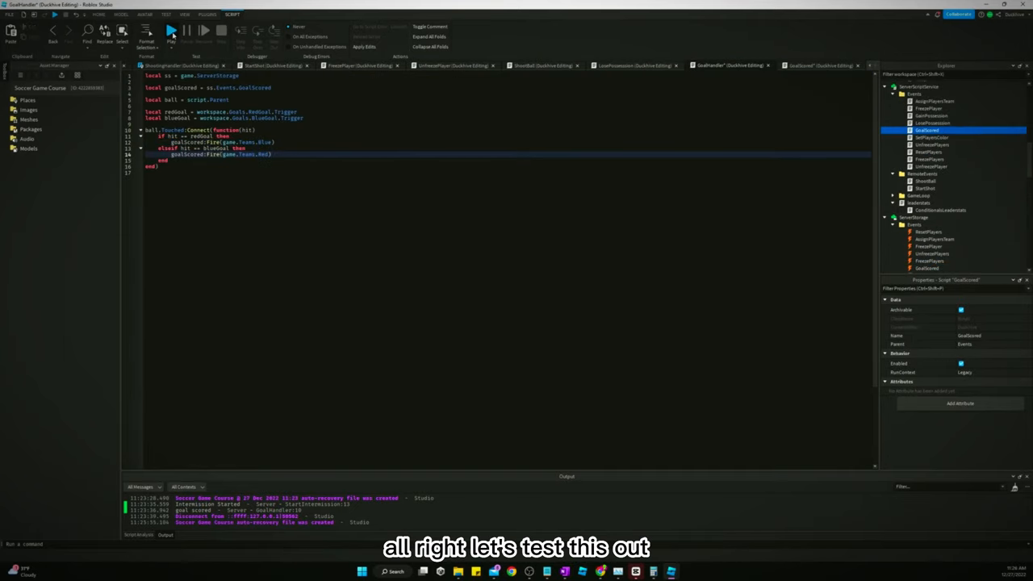
# Start a playtest to check the goal scoring
pyautogui.click(169, 30)
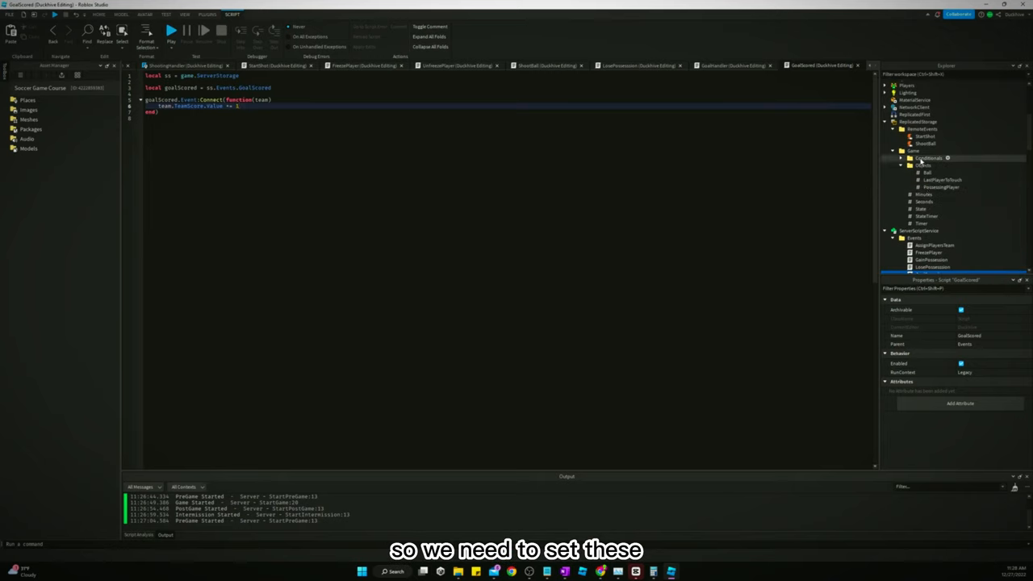
# Inspect LastPlayerToTouch and PossessingPlayer, then set lastPlayerToTouch.Value to player in GainPossession
pyautogui.click(942, 180)
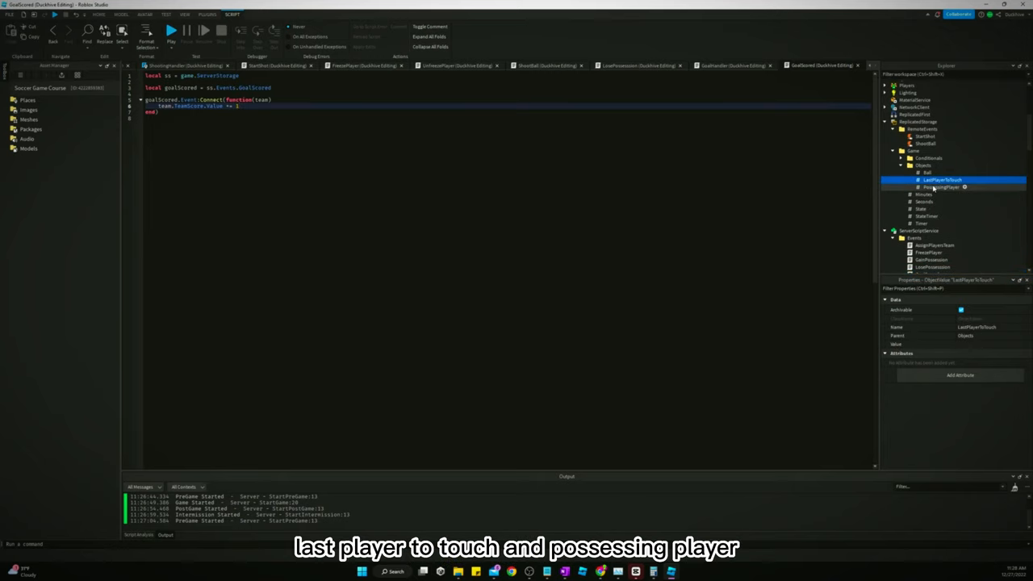
pyautogui.click(941, 186)
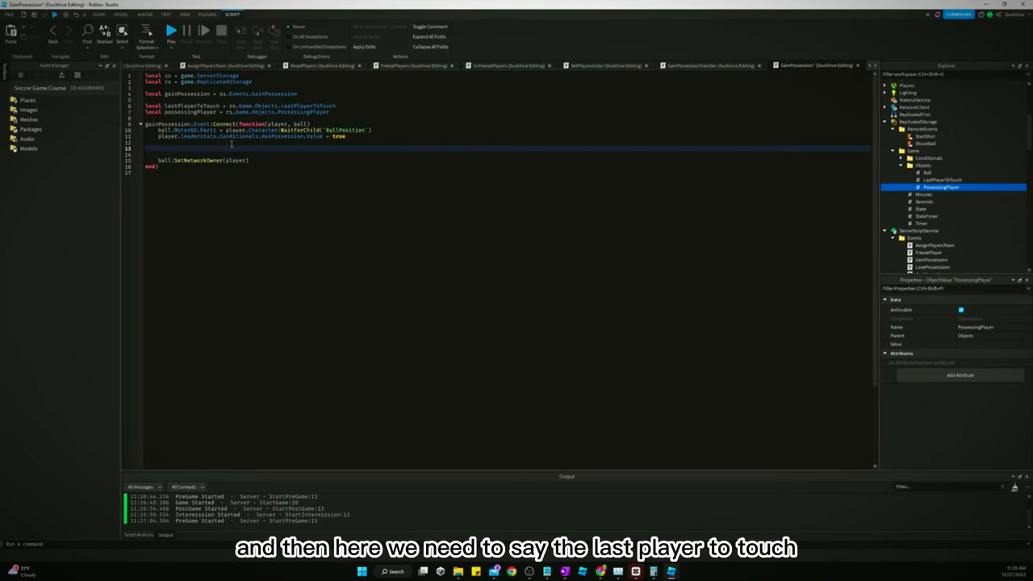
pyautogui.write('lastPlayerToTouch.Value')
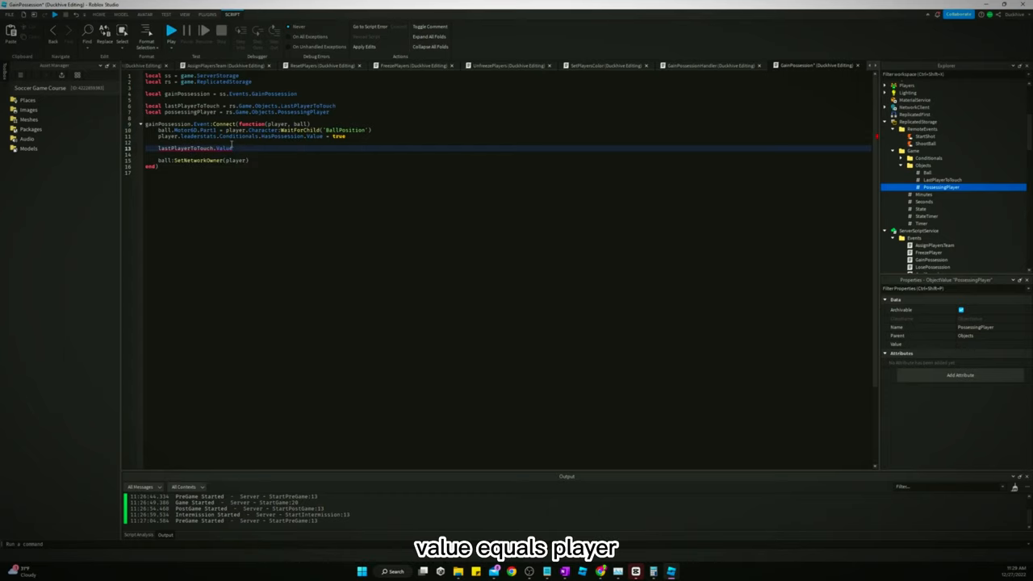
pyautogui.write('player')
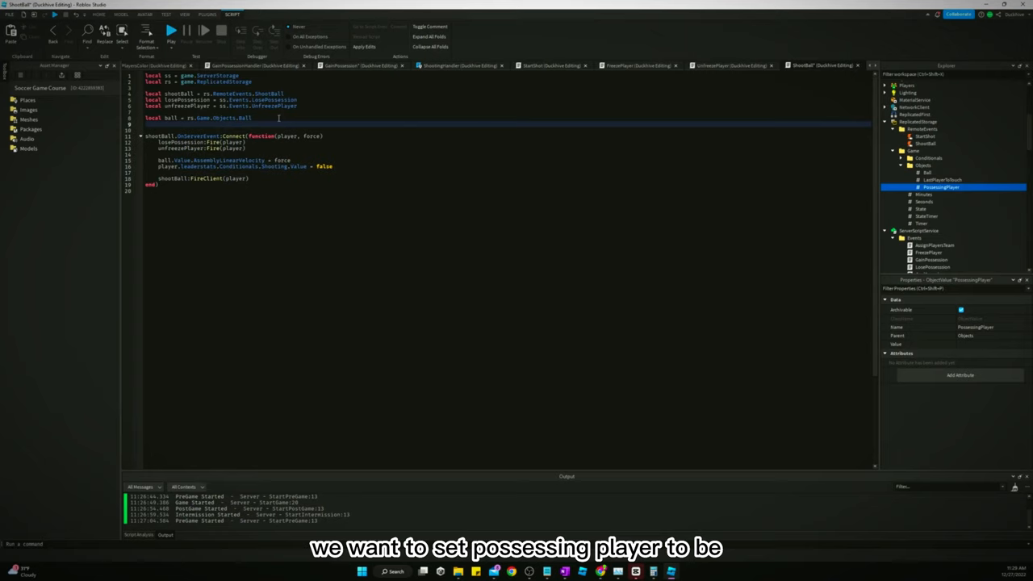
# Set possessingPlayer.Value = nil when the ball is shot
pyautogui.write('possessingPlayer.Value = nil')
pyautogui.write('local possessingPlayer = rs.Game.Objects.PossessingPlayer')
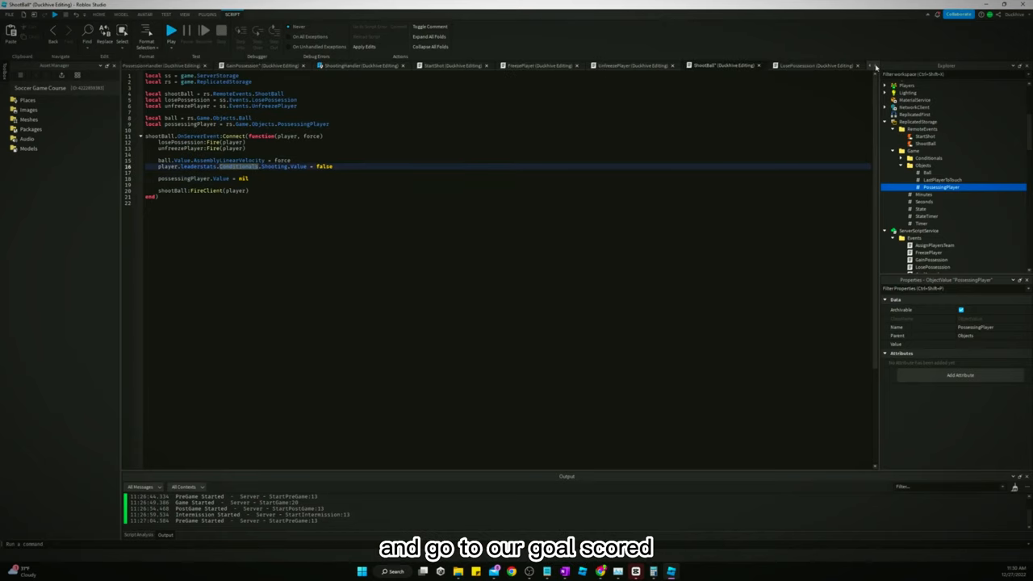
# Switch between the GoalScored and GoalHandler script tabs to review them
pyautogui.click(819, 65)
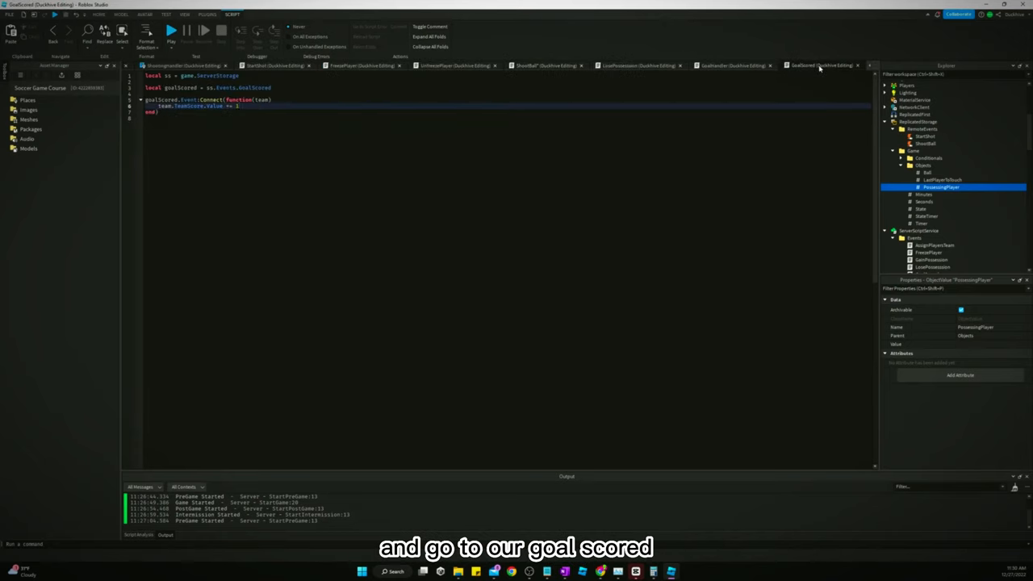
pyautogui.click(730, 66)
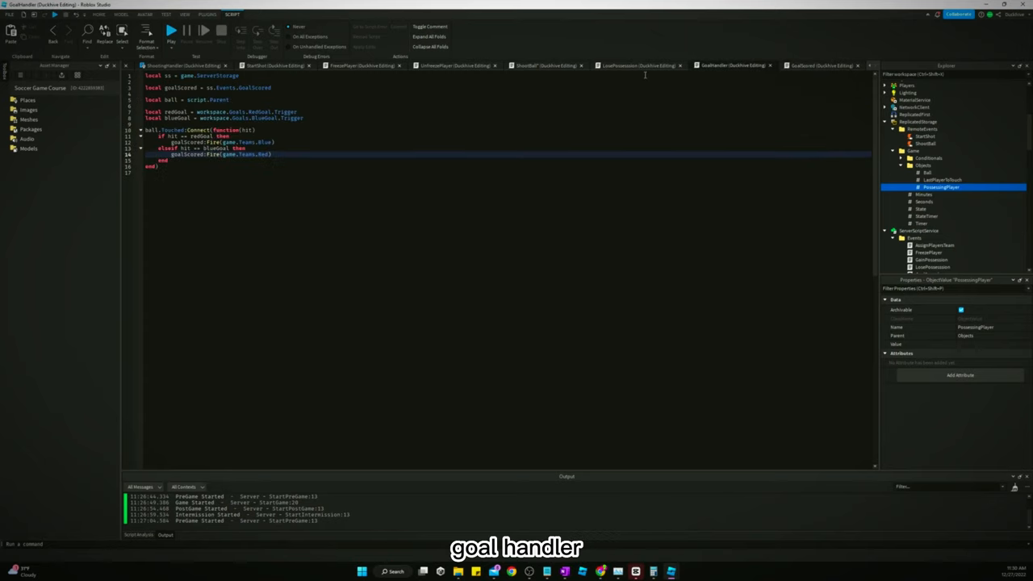
pyautogui.click(822, 65)
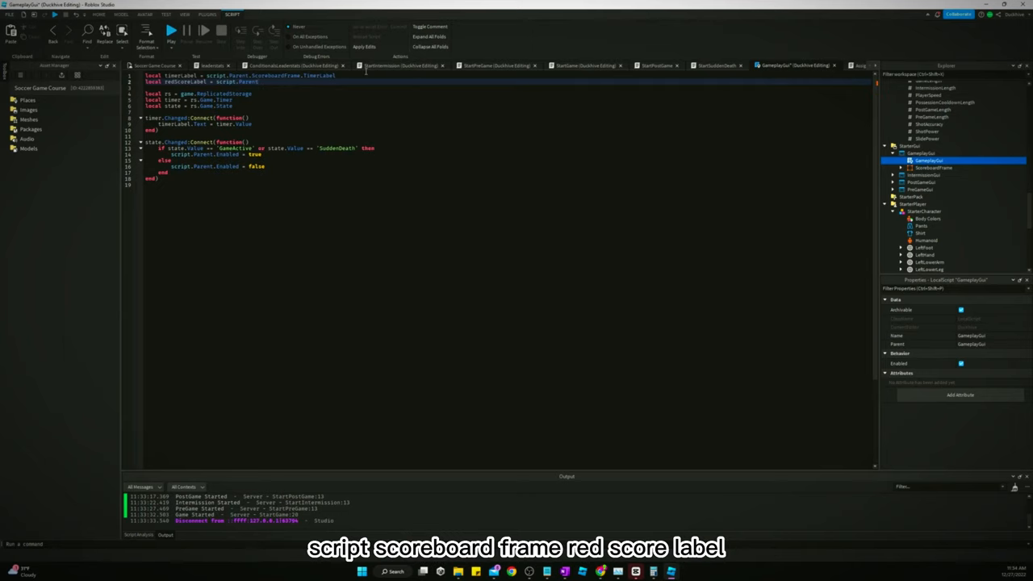
# Define redScoreLabel, blueScoreLabel, redTeam and blueTeam from game.Teams in GameplayGui
pyautogui.write('reboardFrame.RedScoreLabel')
pyautogui.write('local ')
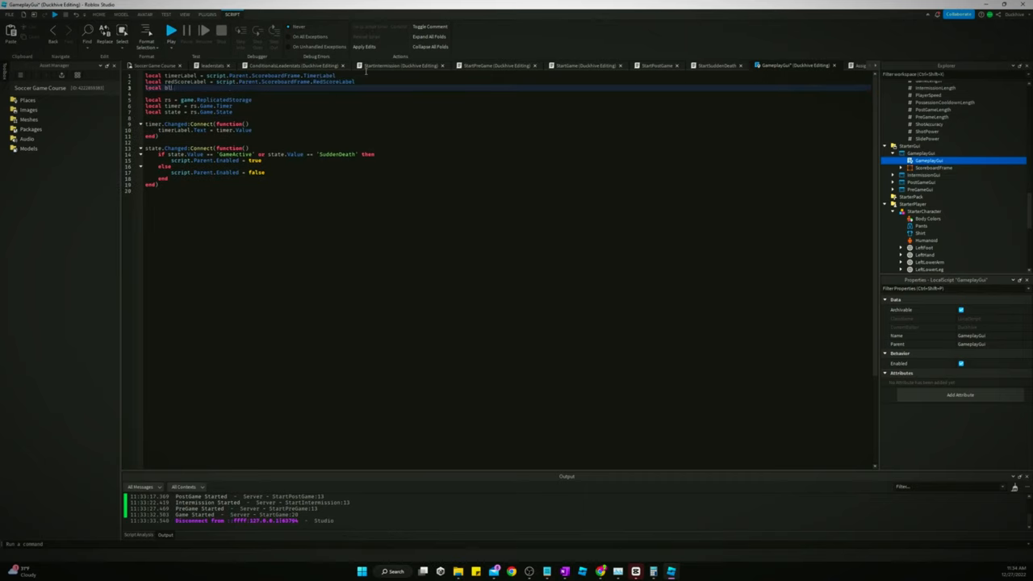
pyautogui.write('blueScoreLabel = script.Parent.ScoreboardFrame.BlueScoreLabe')
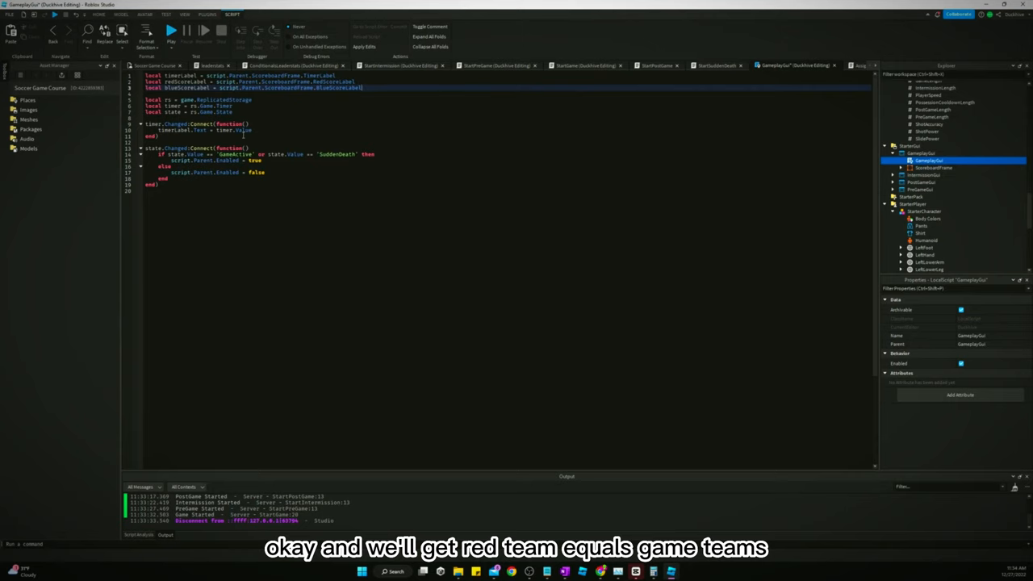
pyautogui.write('local redTeam = game.Teams.Red')
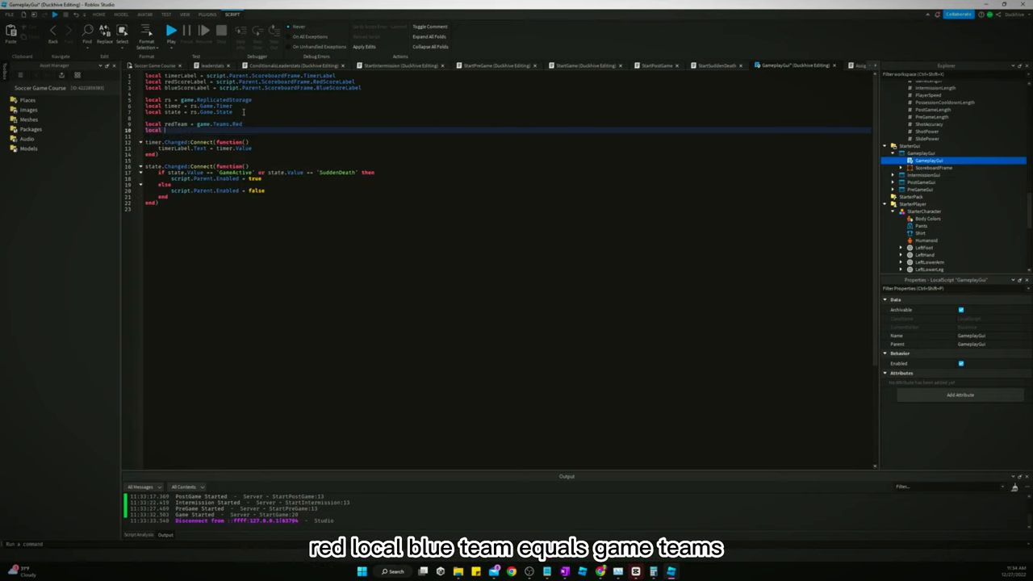
pyautogui.write('blueTeam = game.Teams.Blue')
pyautogui.write('red')
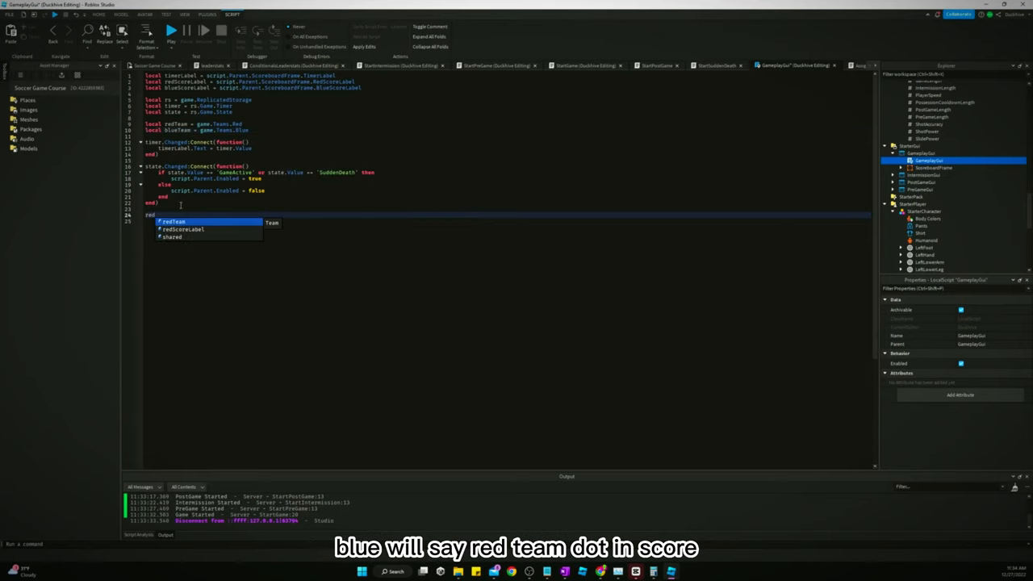
pyautogui.write('Team.TeamScore.V')
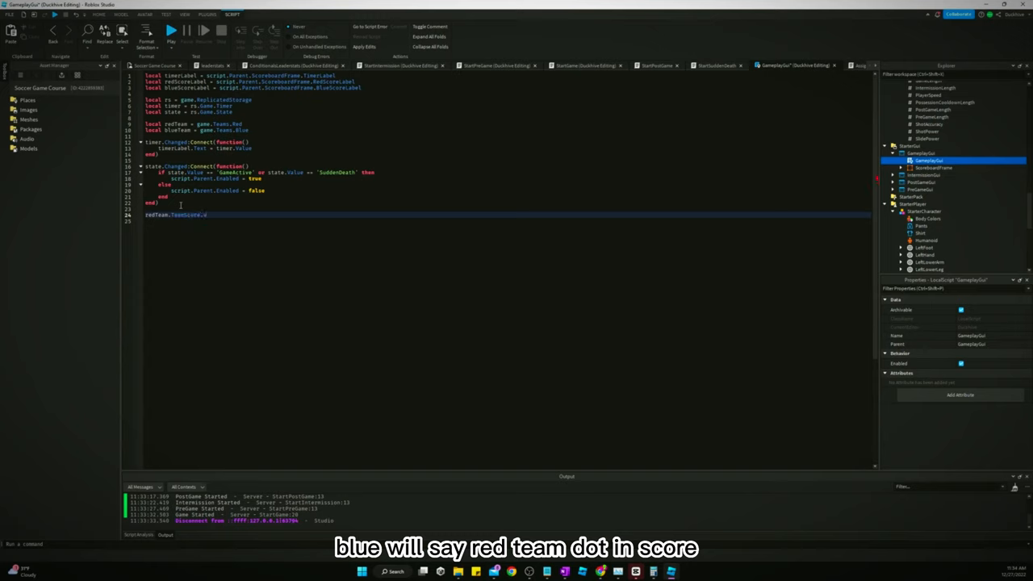
# Connect redTeam.TeamScore.Changed to set redScoreLabel.Text to the red team's score
pyautogui.write('.Changed:Connect(function(')
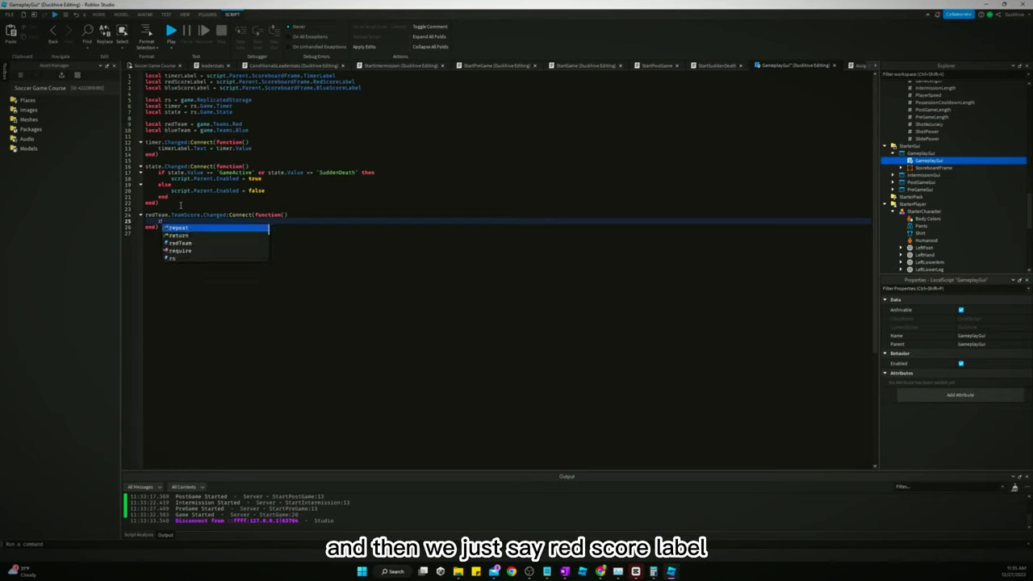
pyautogui.write('redScoreLabel')
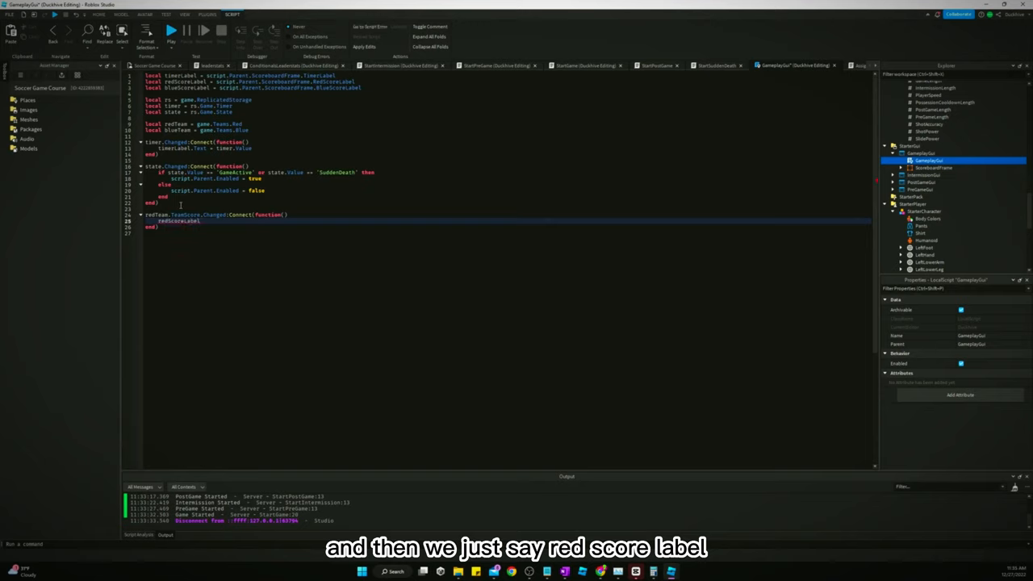
pyautogui.write('.Text')
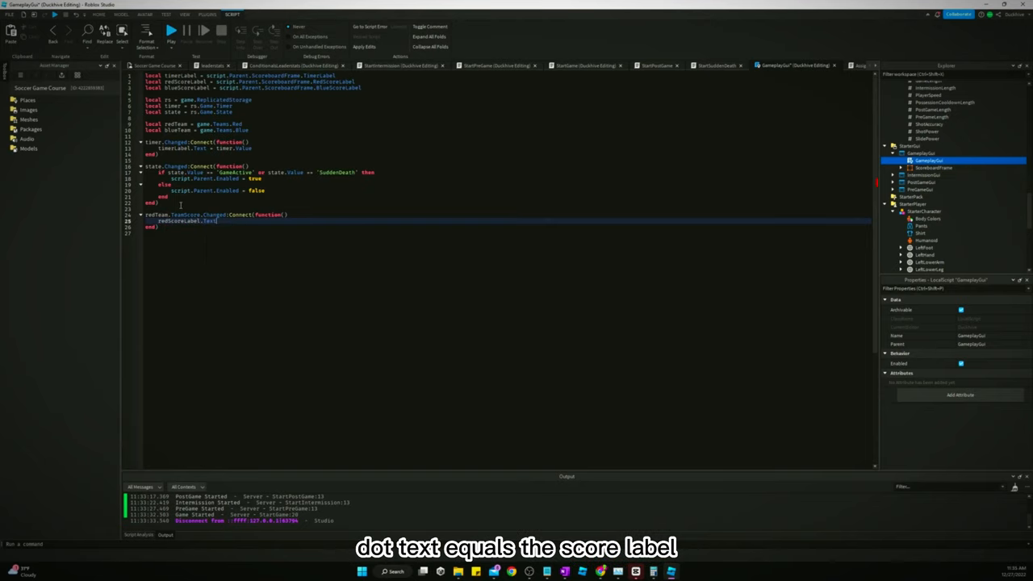
pyautogui.write('=')
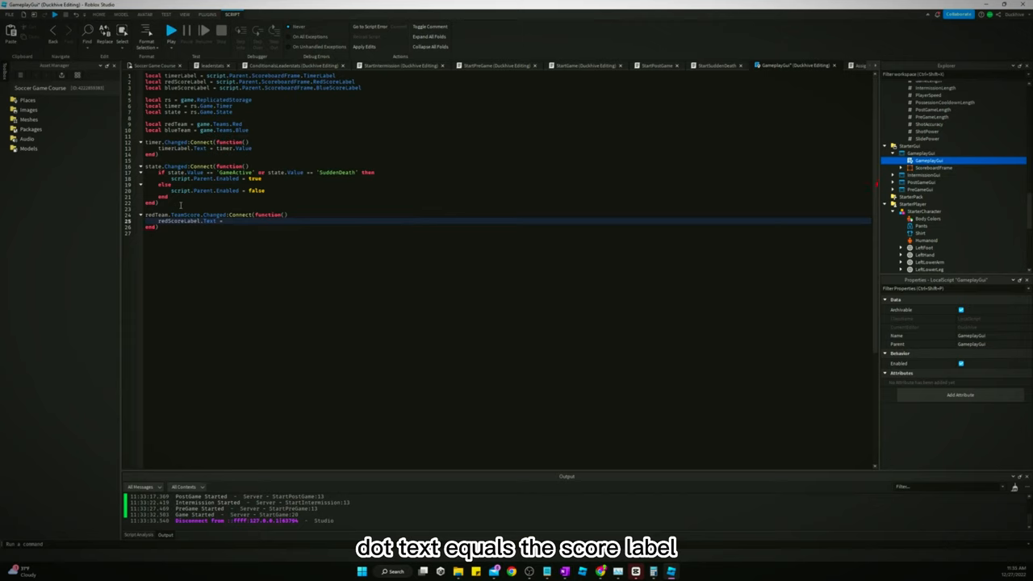
pyautogui.write('game')
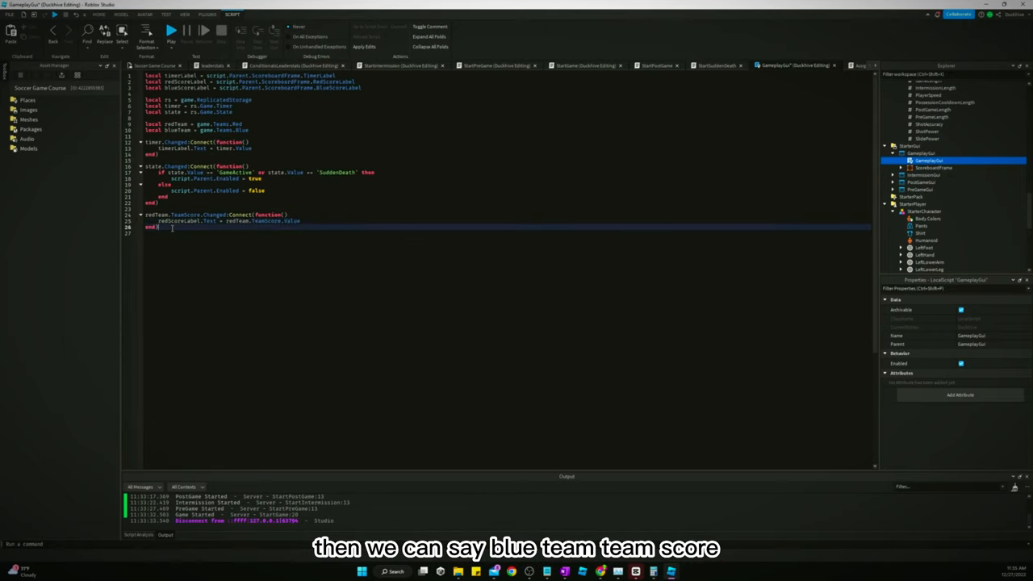
# Add a matching blueTeam.TeamScore.Changed handler updating blueScoreLabel.Text
pyautogui.write('blueTeam.')
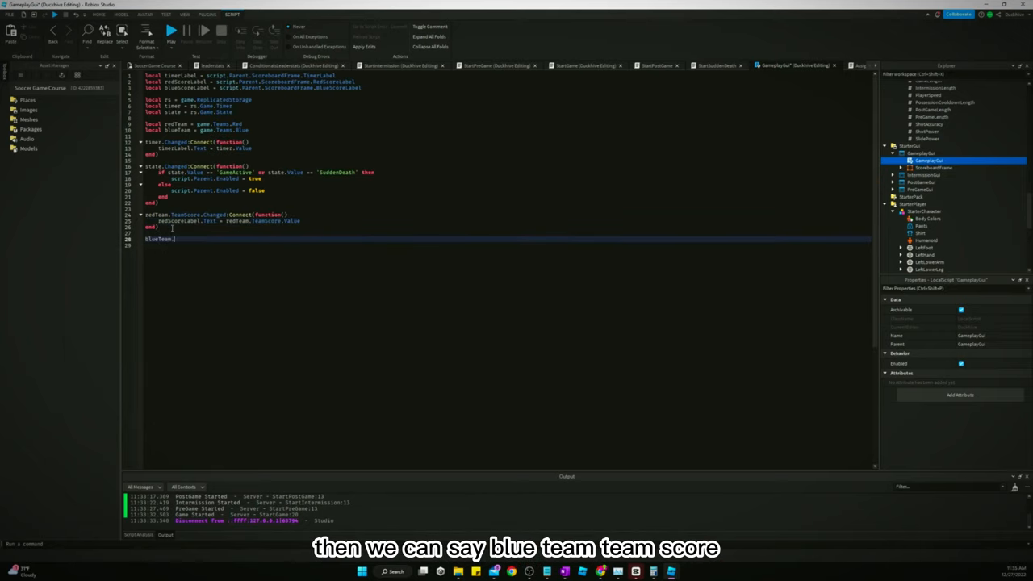
pyautogui.write('TeamScore.Changed:Connect(function')
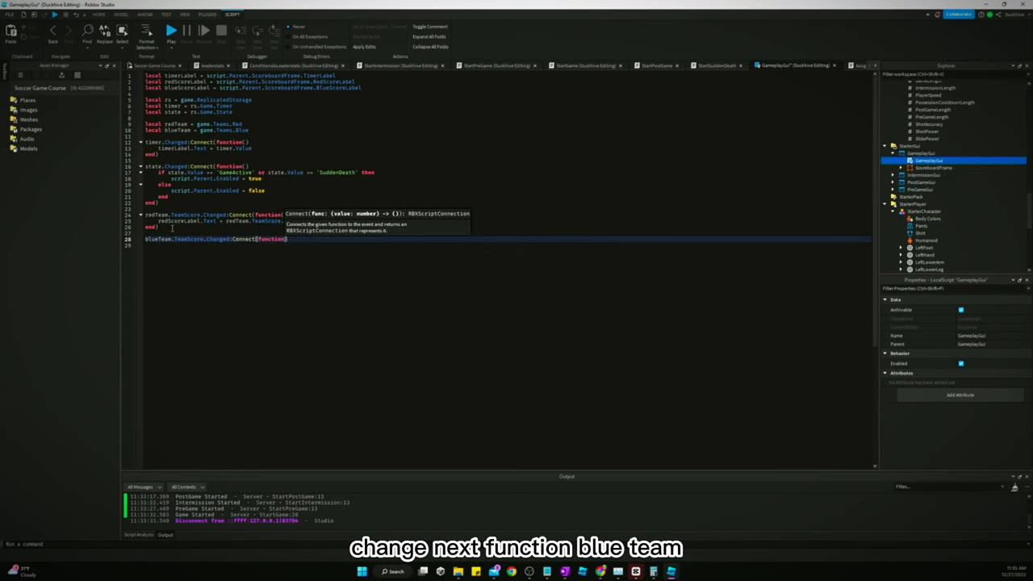
pyautogui.write('blueScoreLabel')
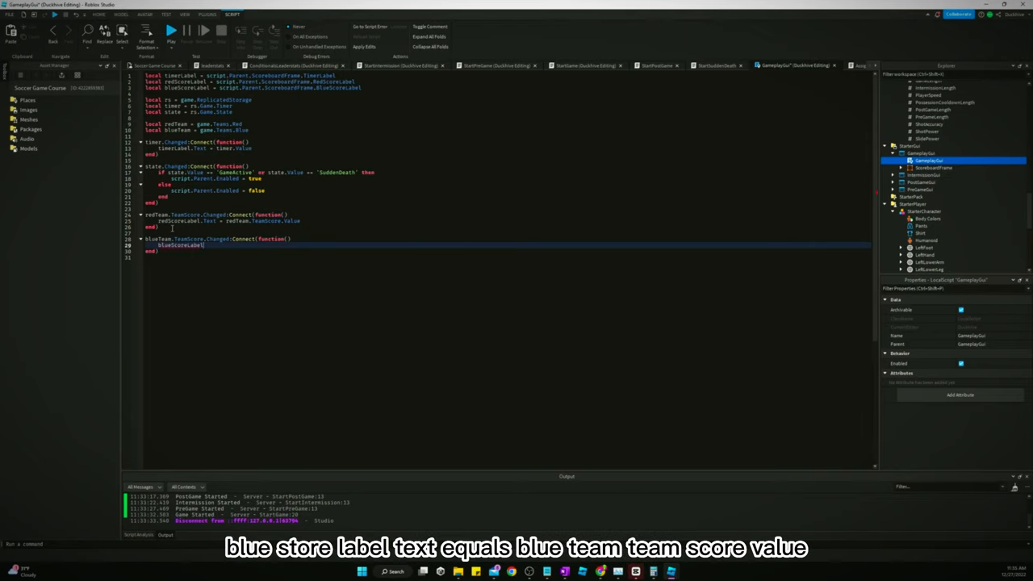
pyautogui.write('.Text =')
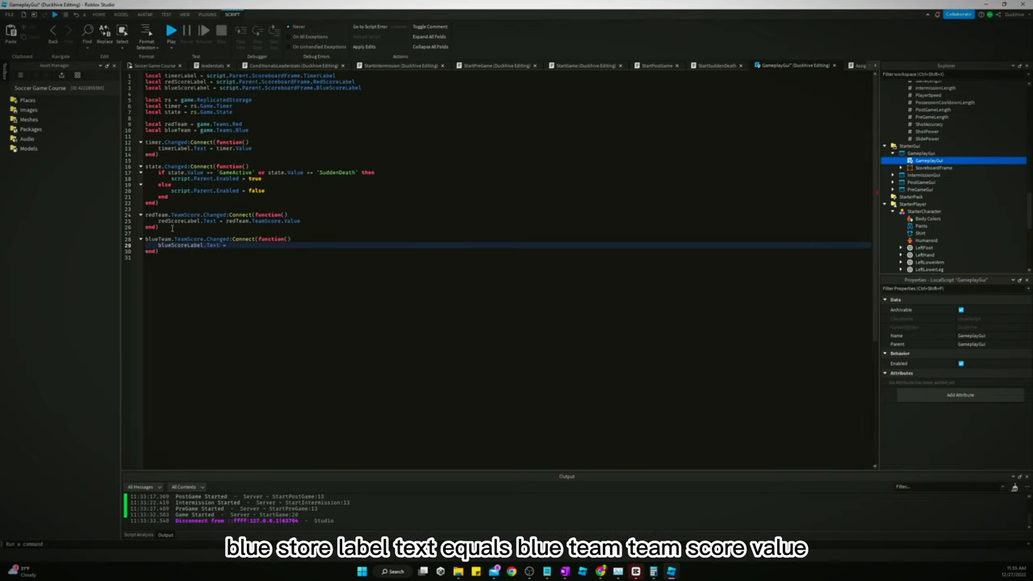
pyautogui.write('blueTeam.tea')
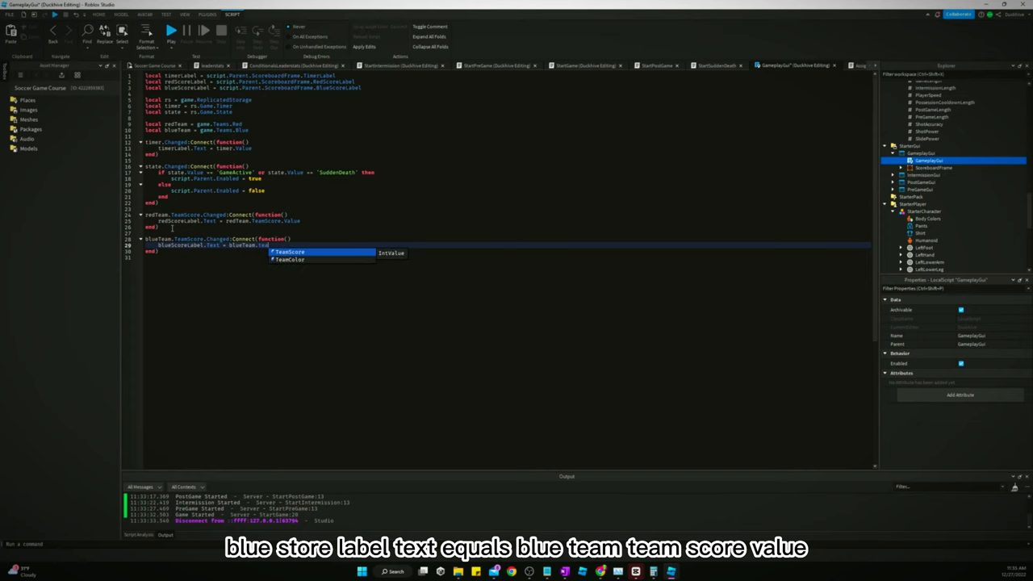